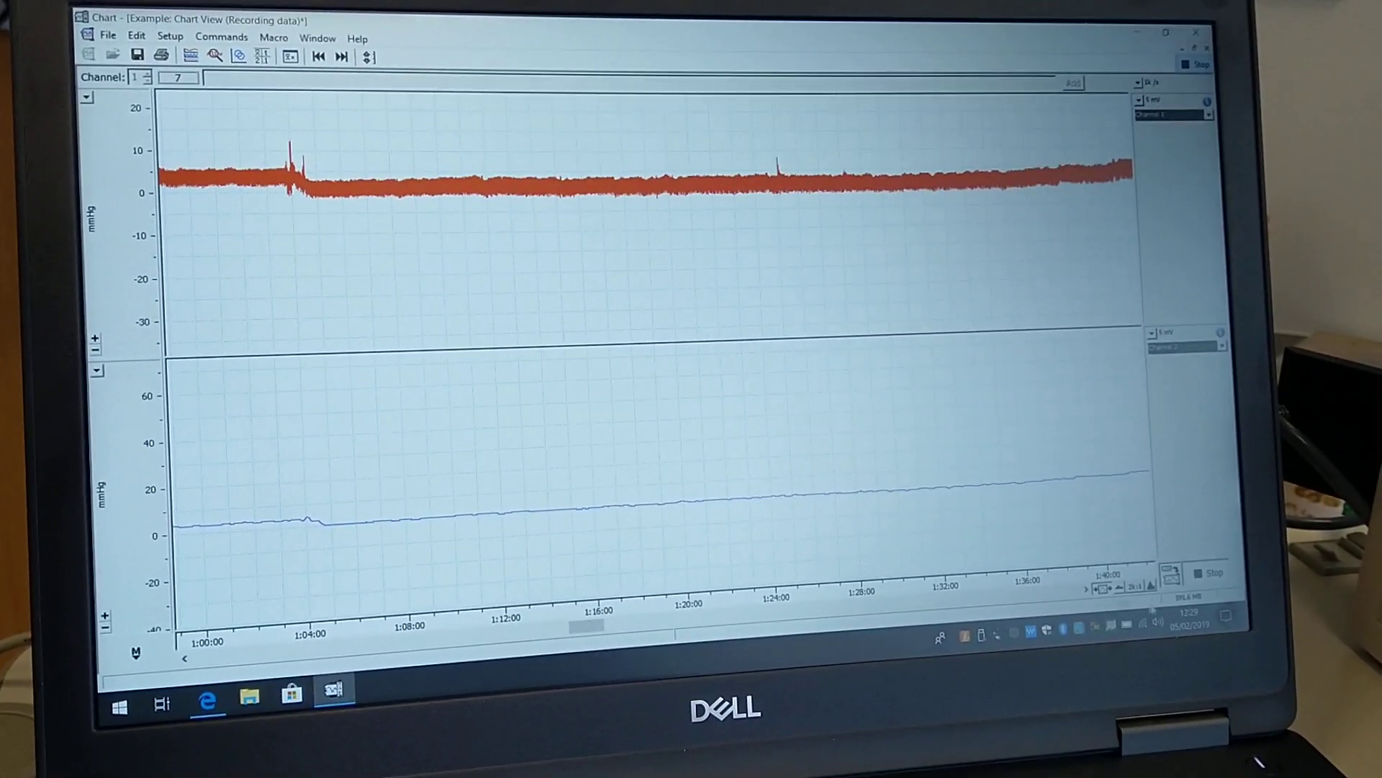
Choose a different horizontal compression ratio for the ICP chart's time axis.
click(1133, 588)
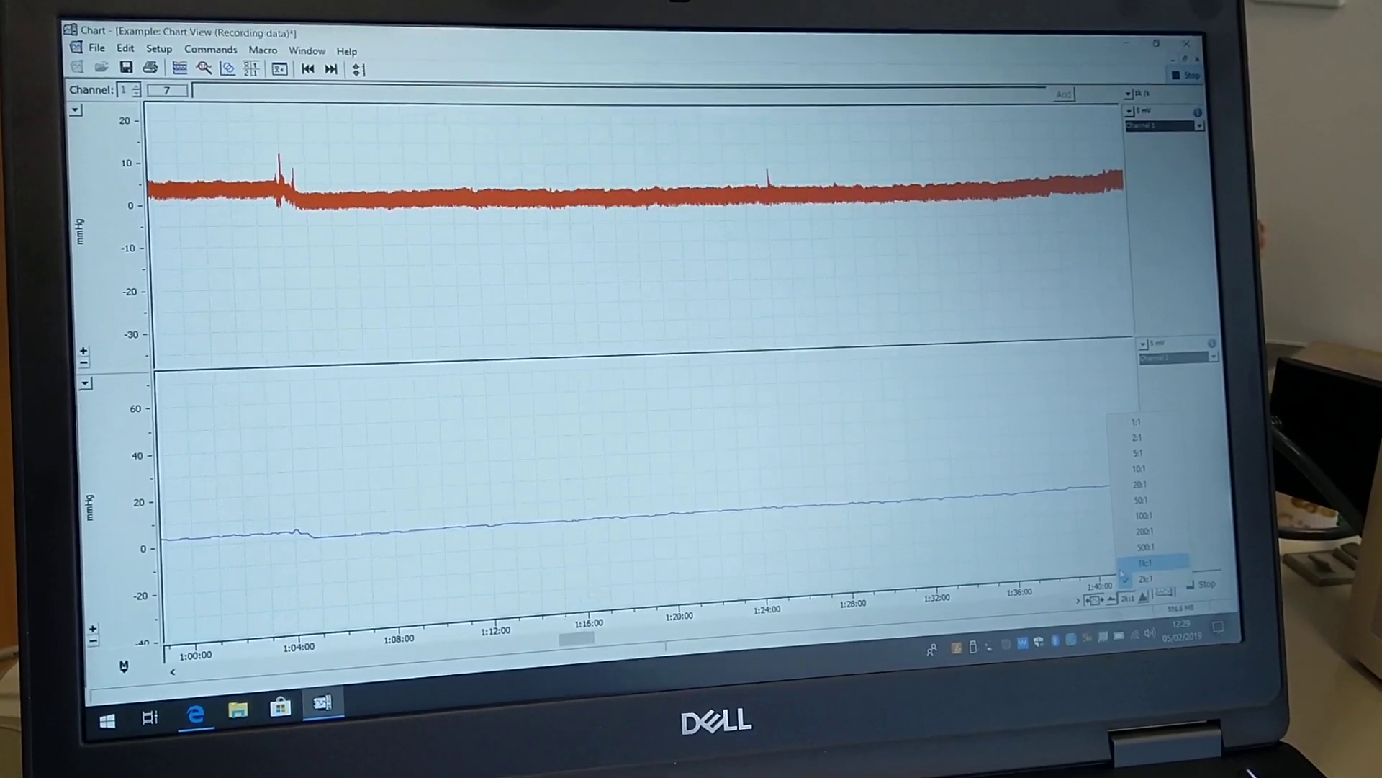
click(1146, 439)
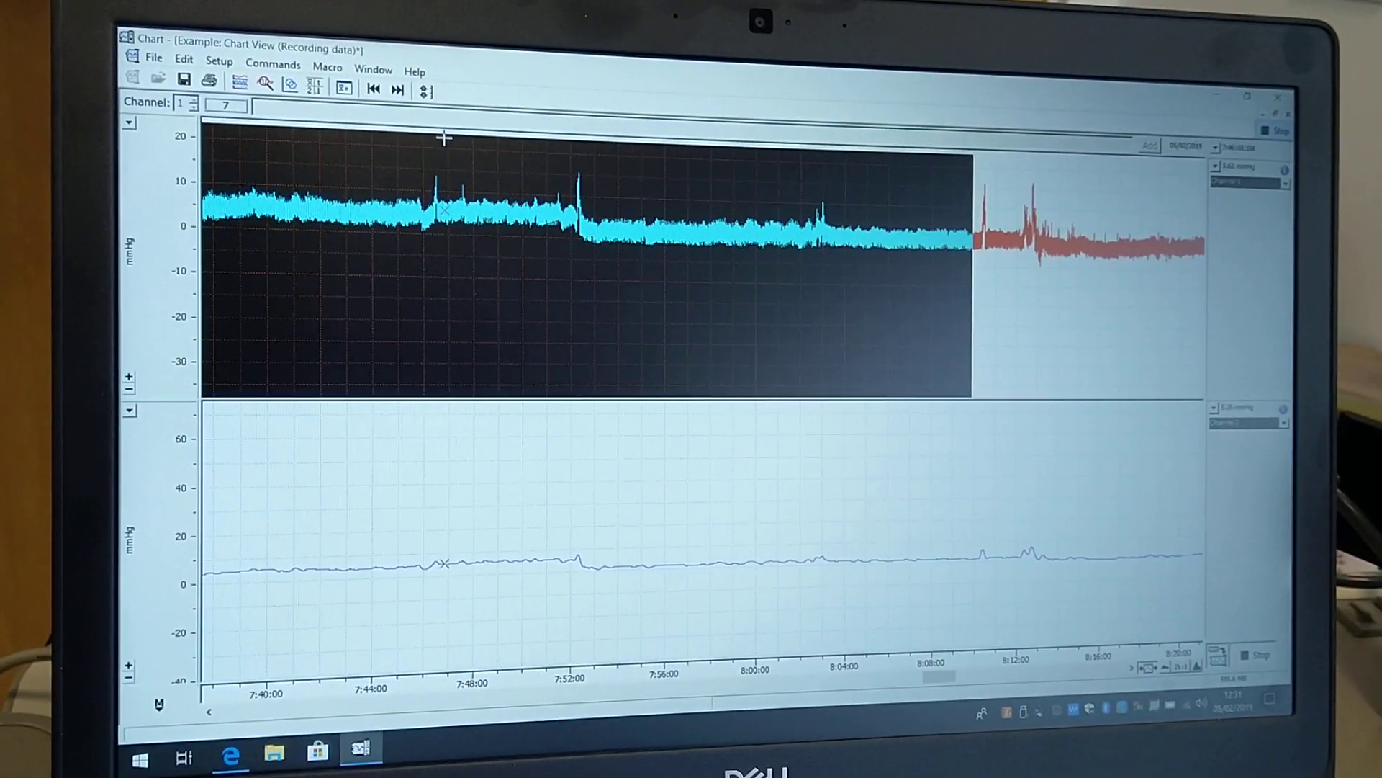
Bring up the Window menu over the selected 7:40–8:10 ICP stretch.
click(403, 64)
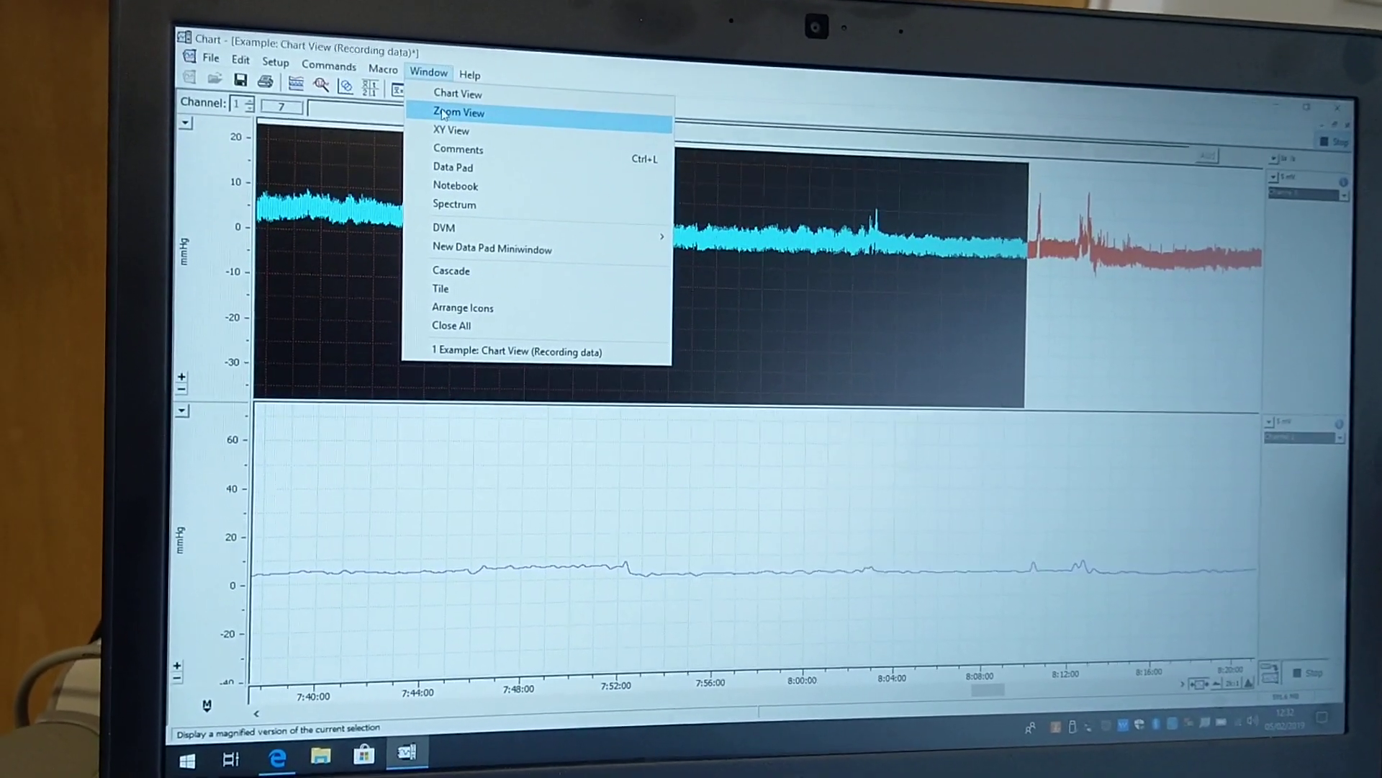
Show the selected 7:40–8:10 ICP stretch magnified in Zoom View.
click(458, 112)
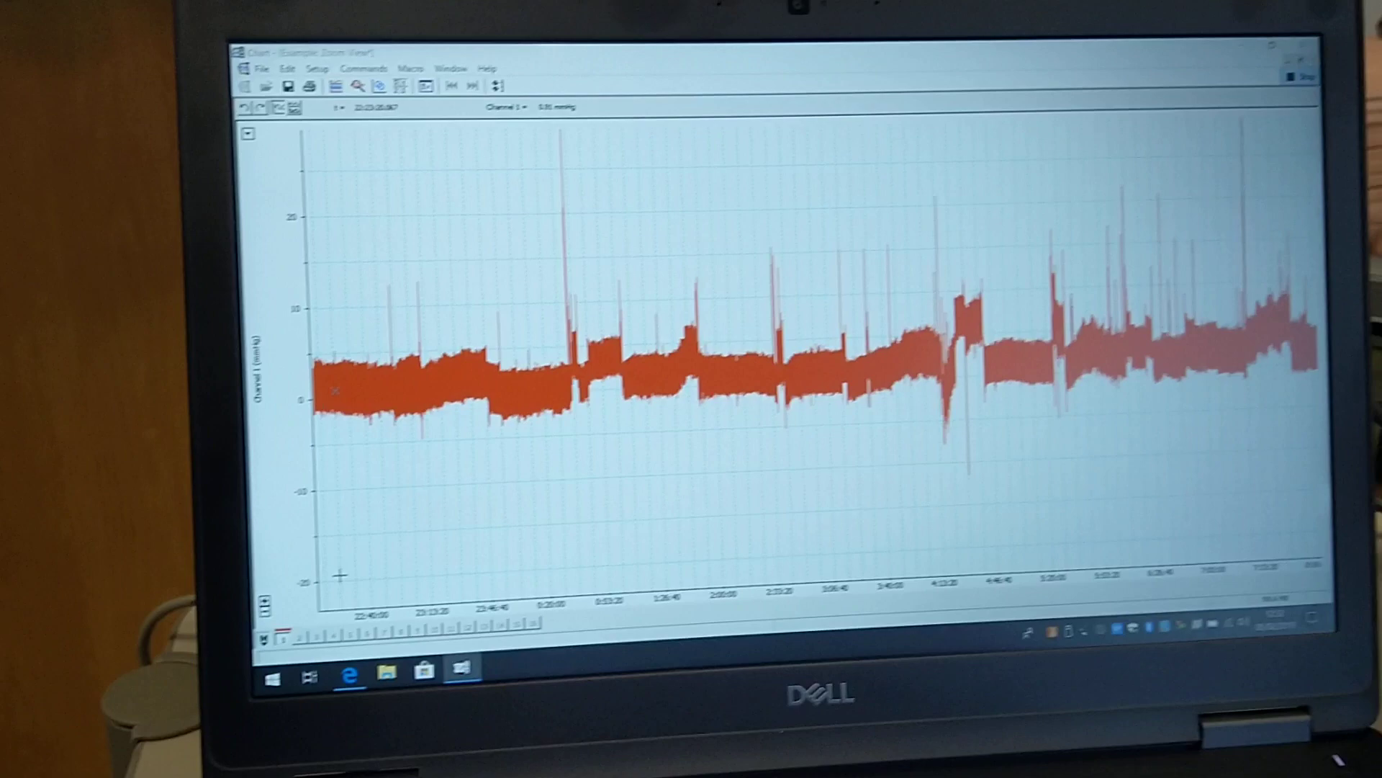
Launch Snipping Tool via 'sni', snip the zoomed ICP trace, and discard the snip unsaved.
text(sni)
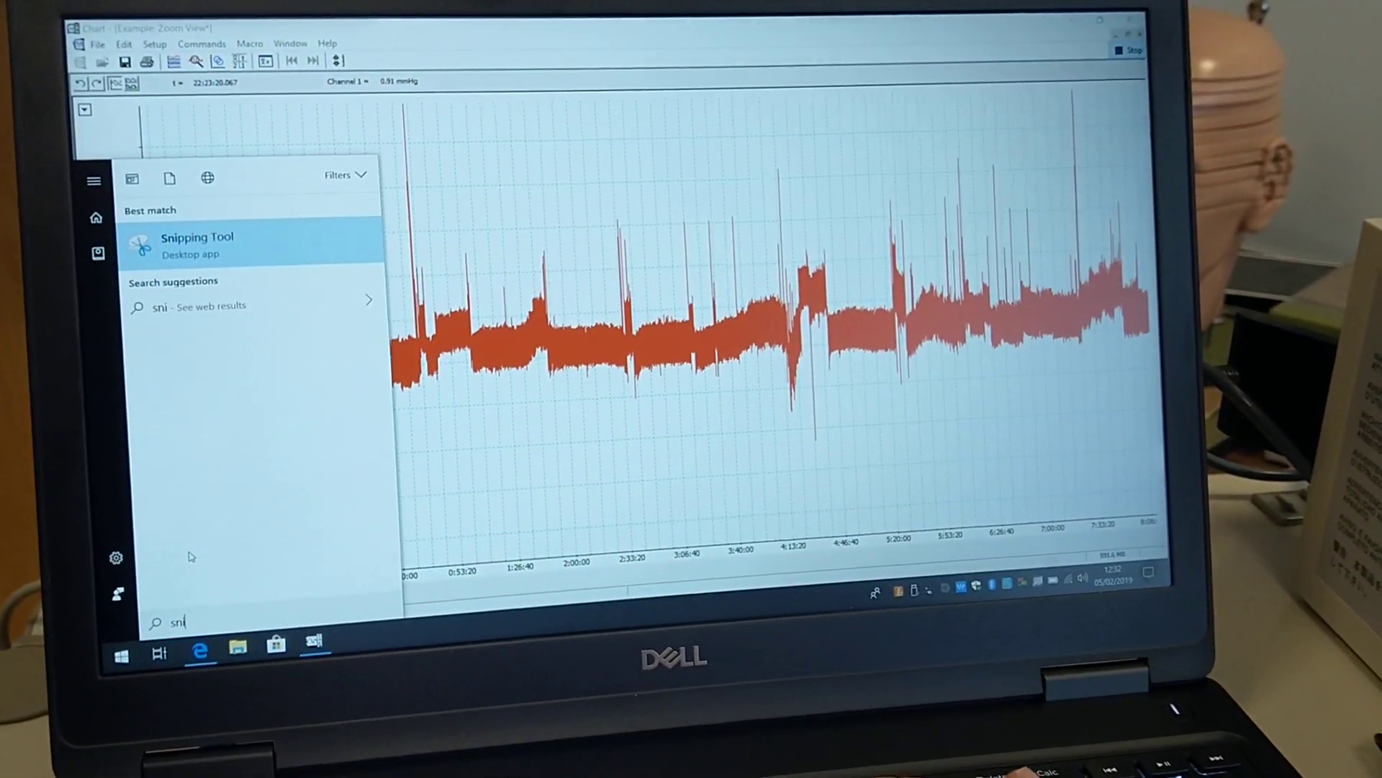
click(196, 244)
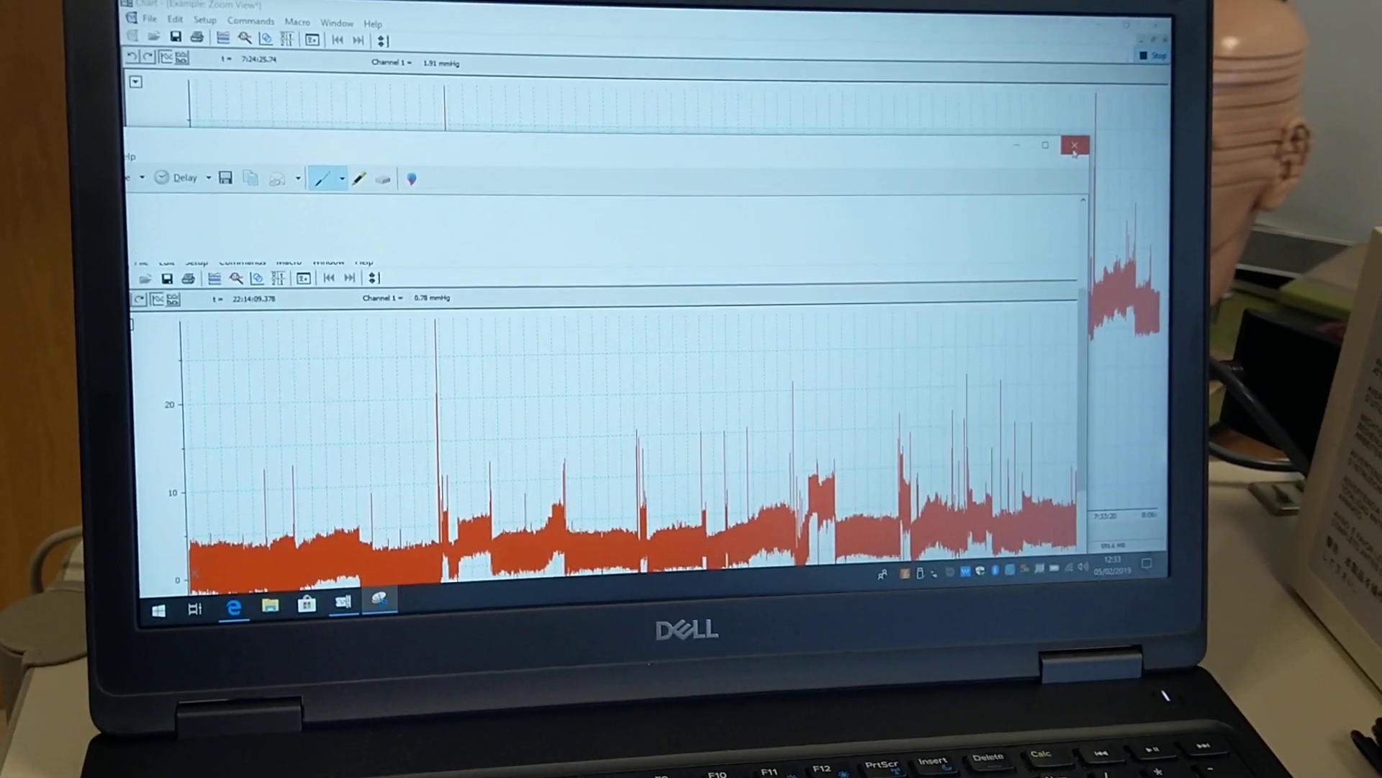
click(1074, 144)
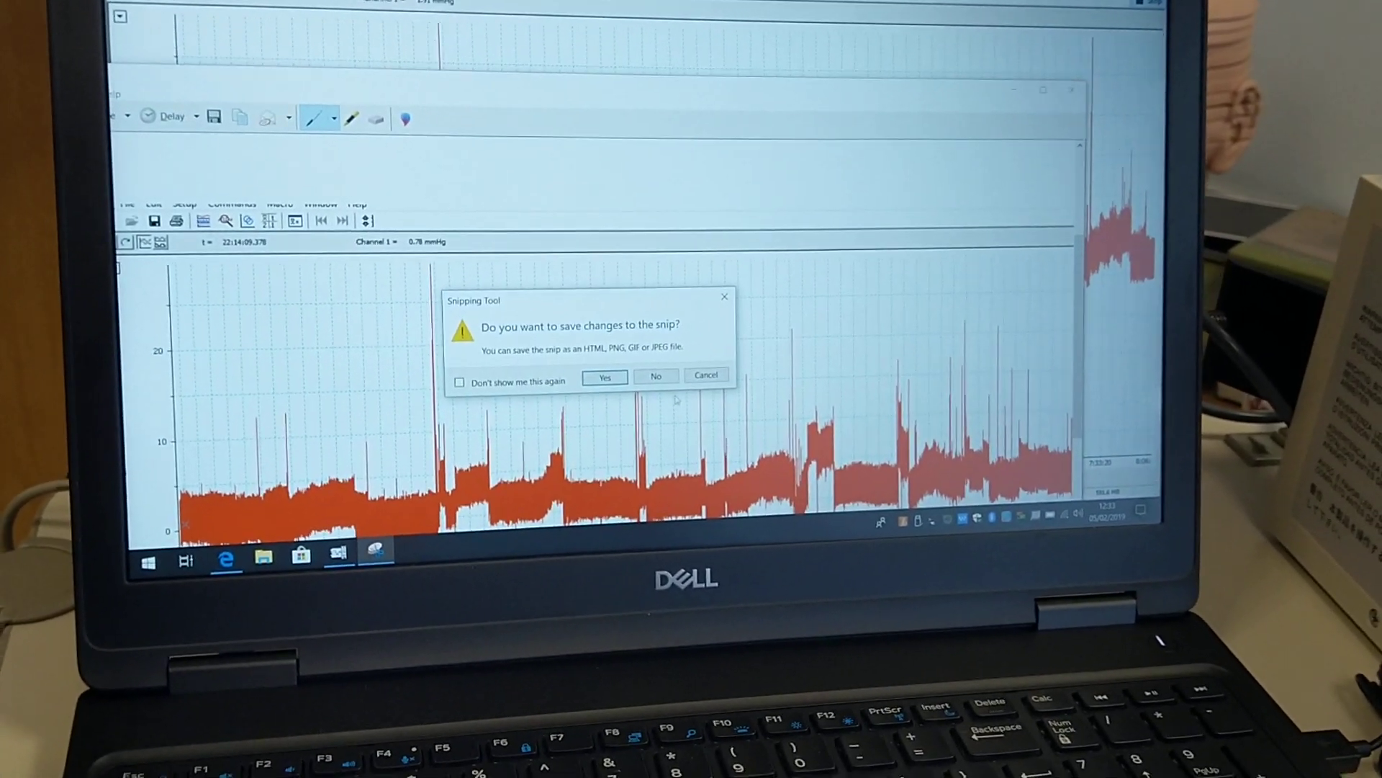
click(656, 375)
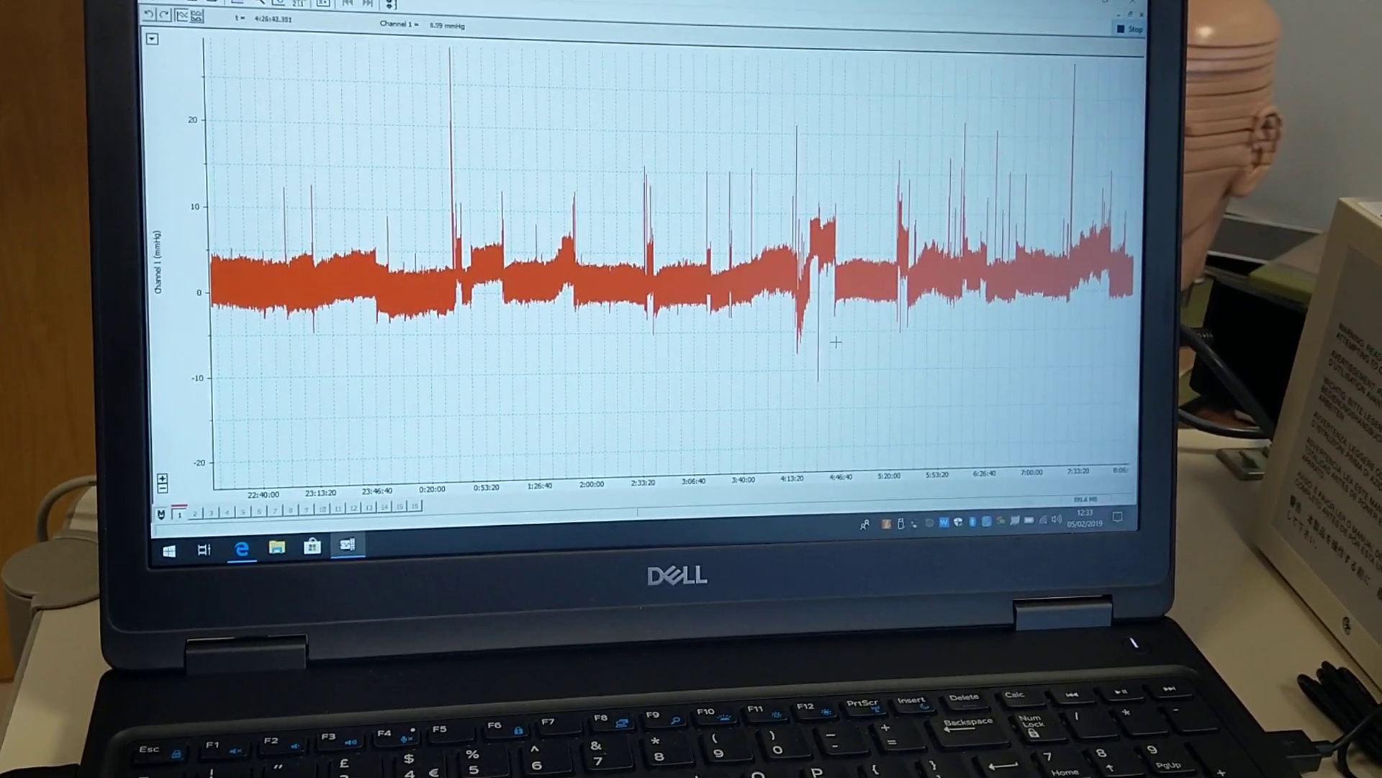
From Zoom View's Window menu, return to the original two-channel Chart View.
click(299, 4)
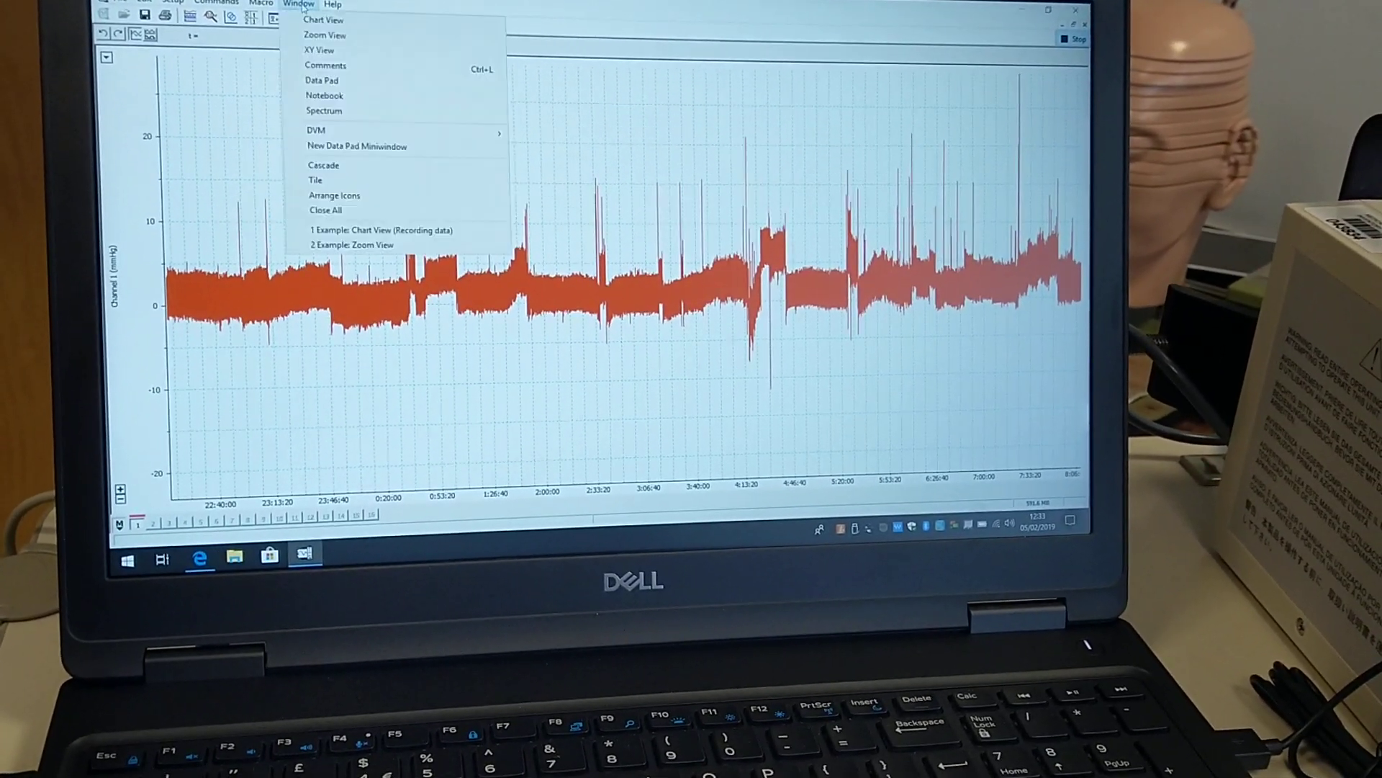
click(353, 245)
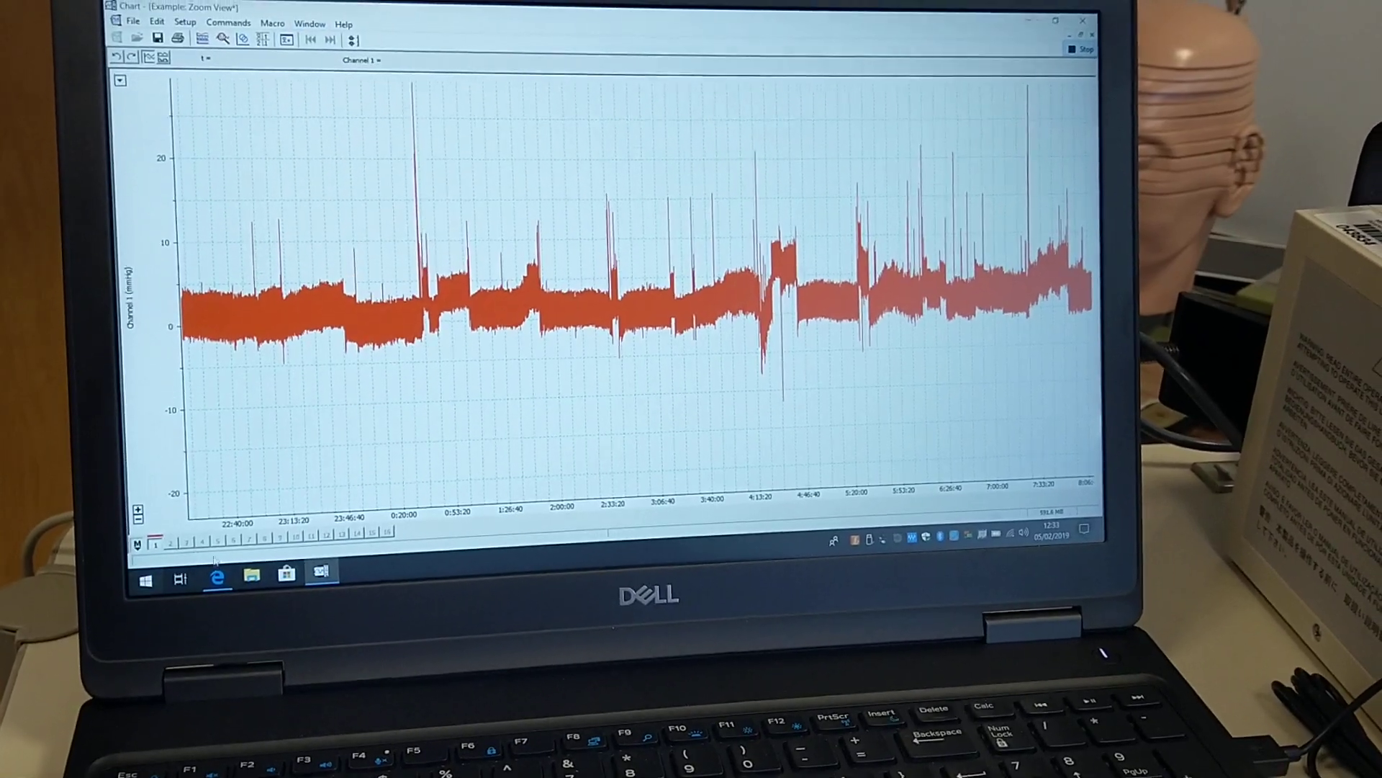
click(309, 23)
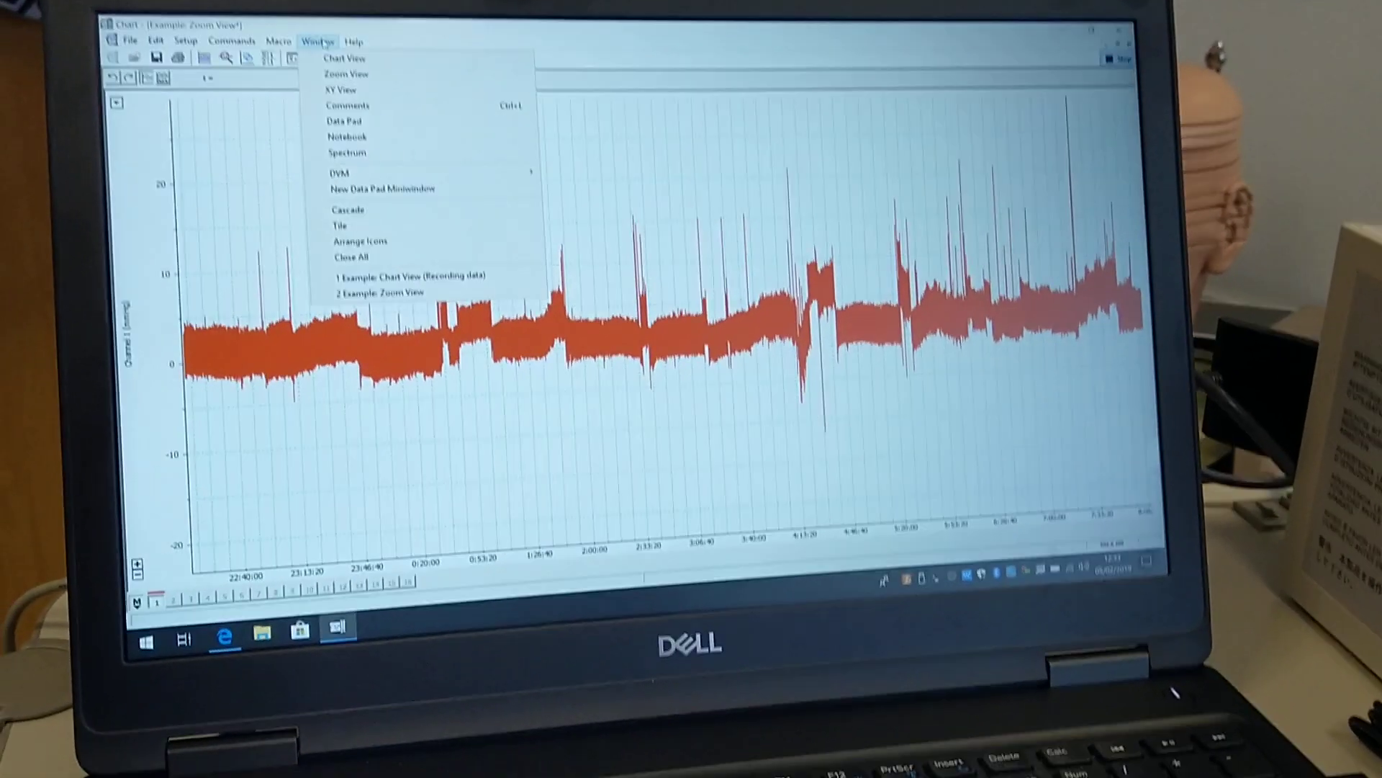
click(406, 276)
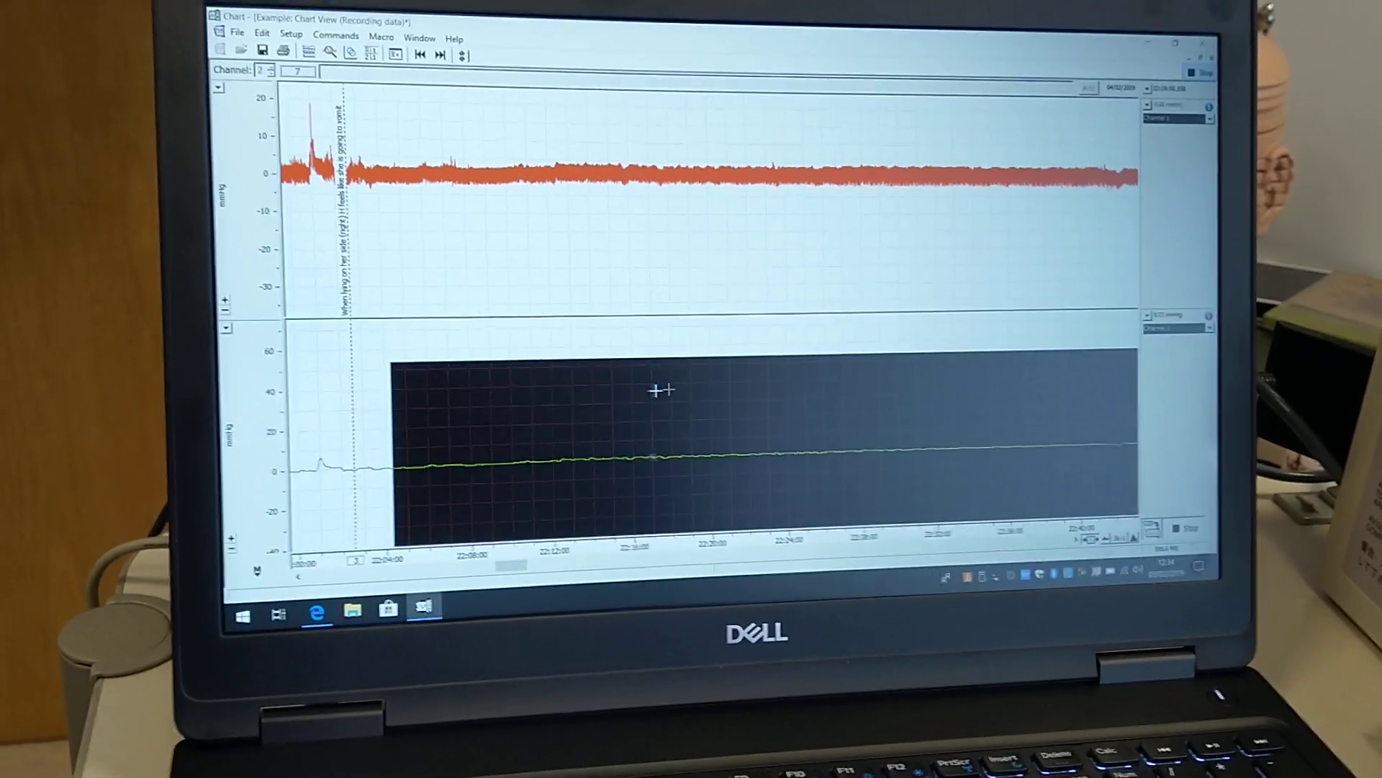
Show the selected Channel 2 slow-wave stretch magnified in Zoom View.
click(390, 49)
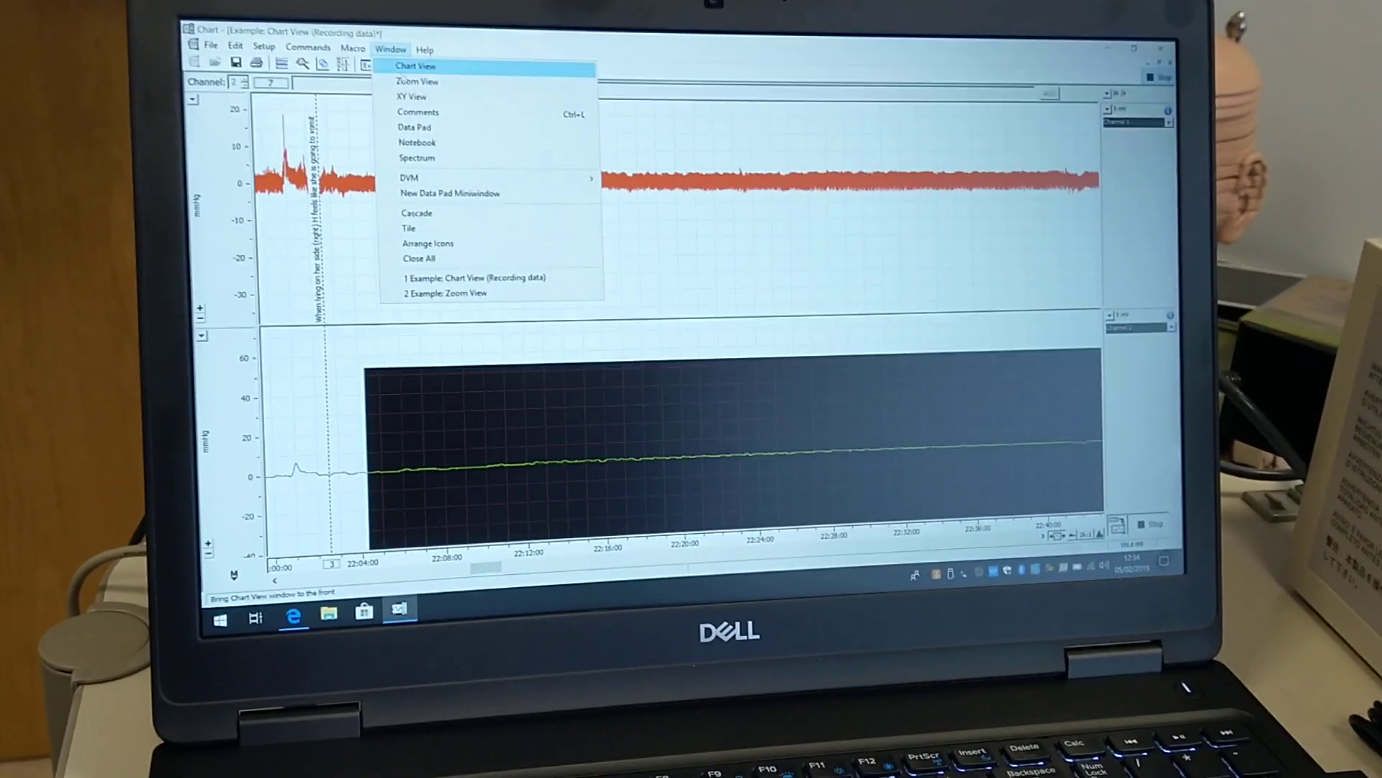
click(443, 292)
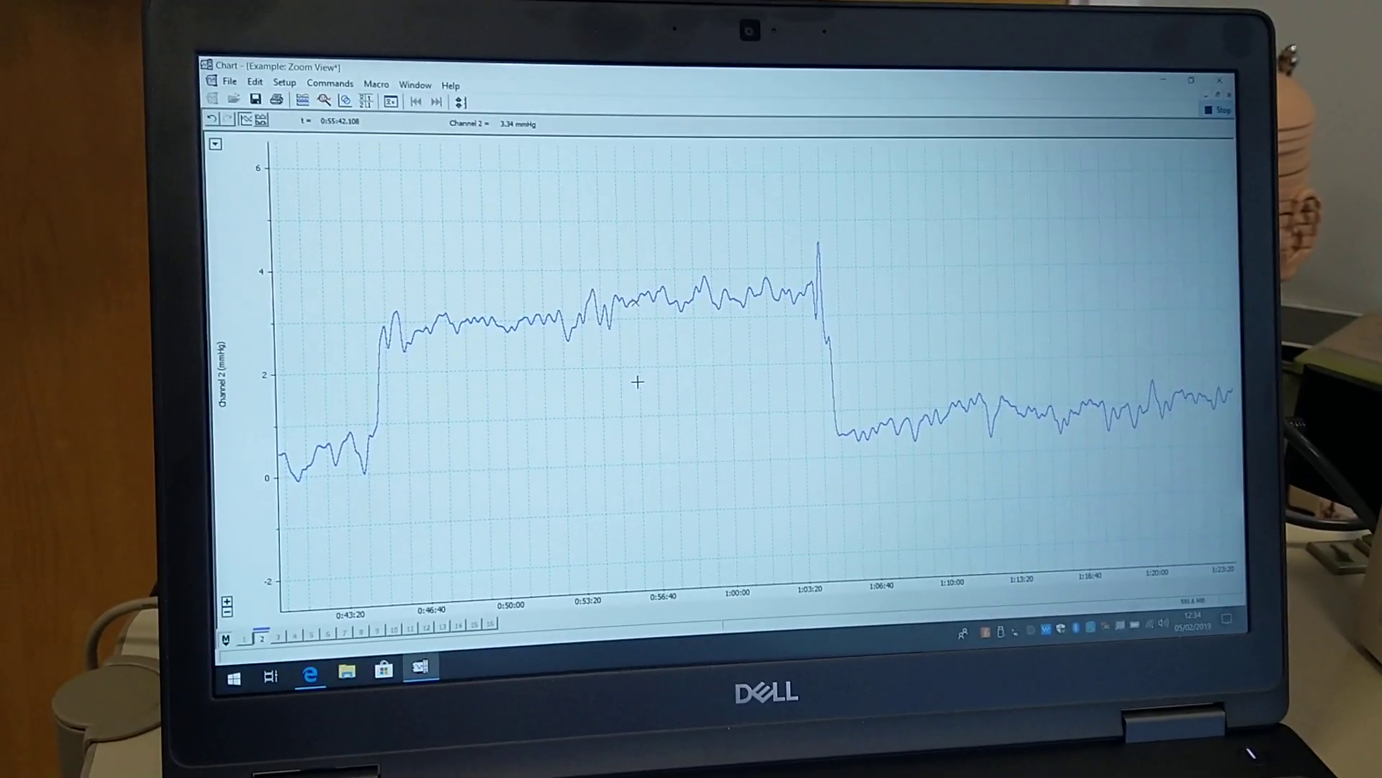
Launch Snipping Tool from the Start menu by typing 'snipping Tool'.
click(234, 676)
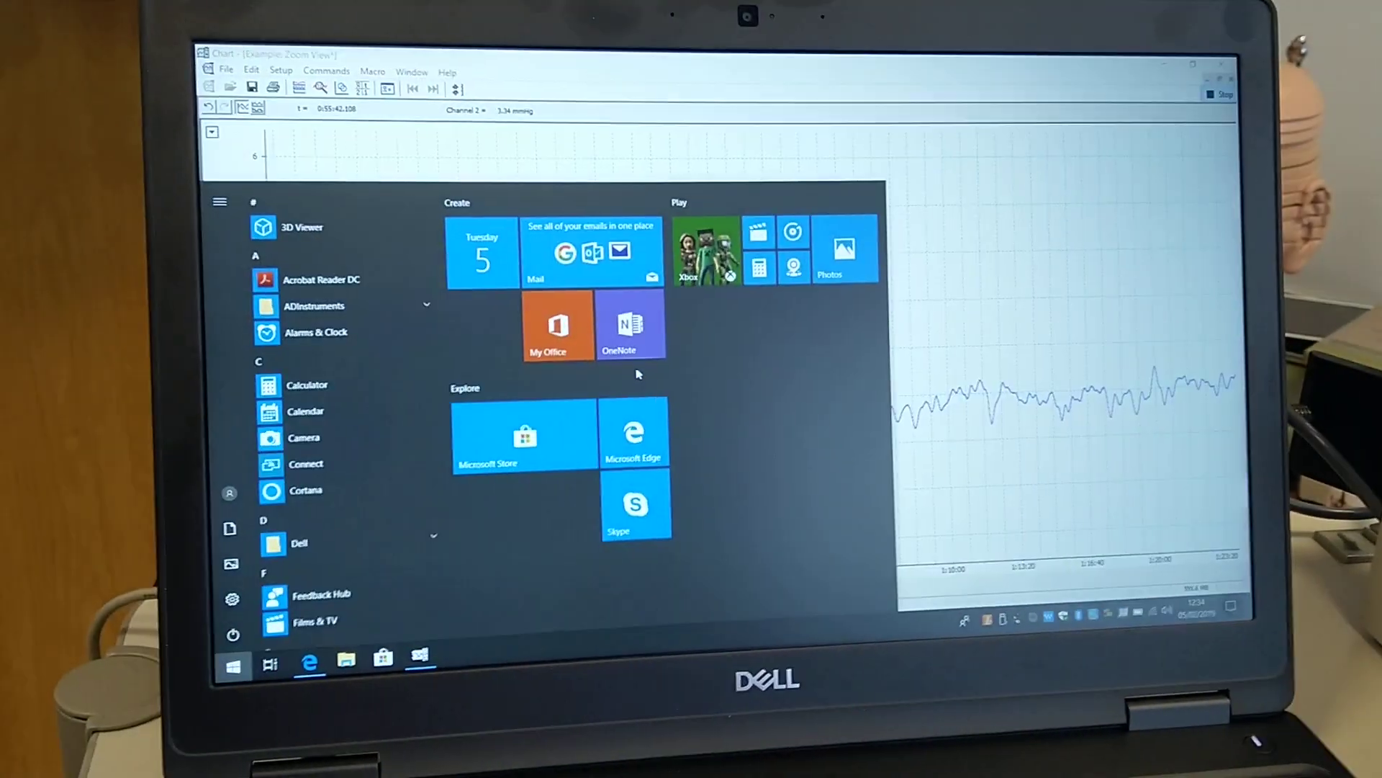
text(snipping Tool)
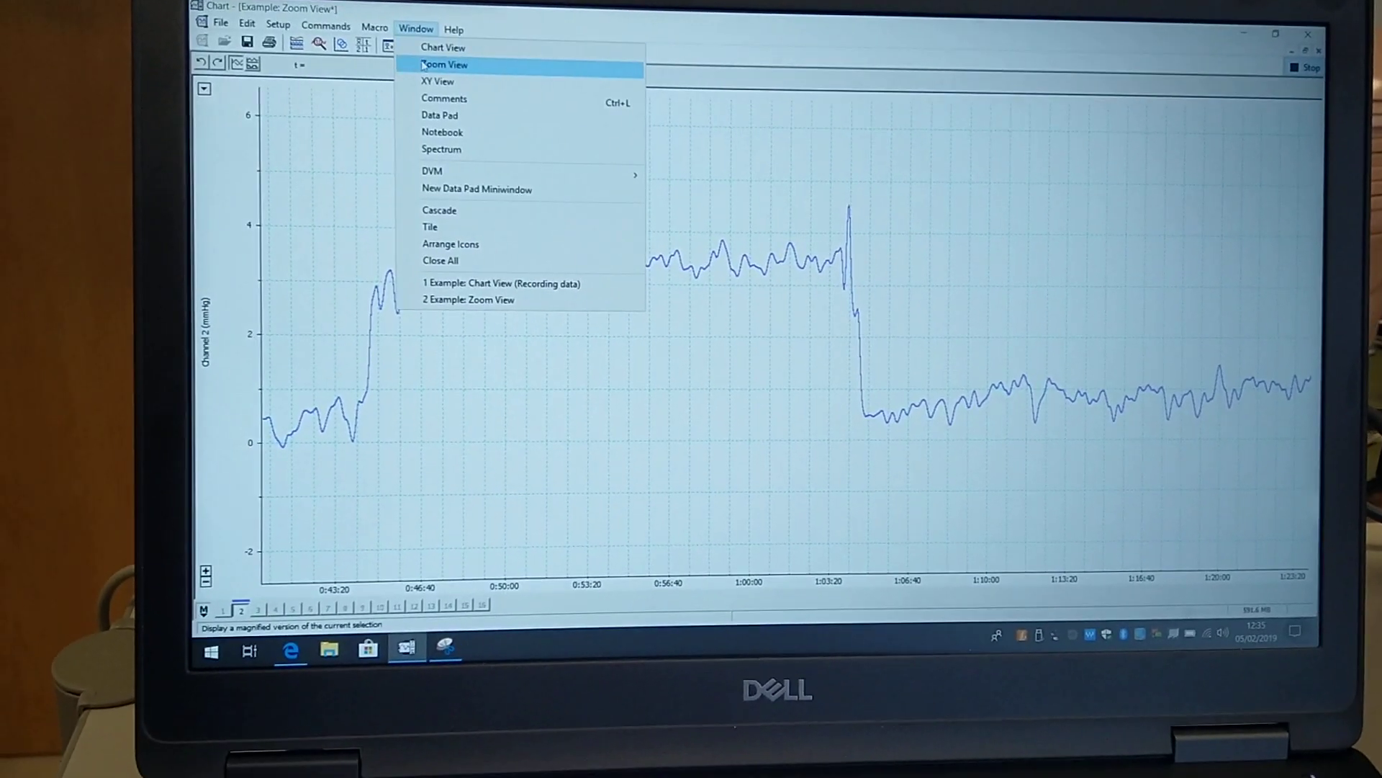
Return to Chart View with a Channel 1 stretch marked and the Window menu open.
click(501, 284)
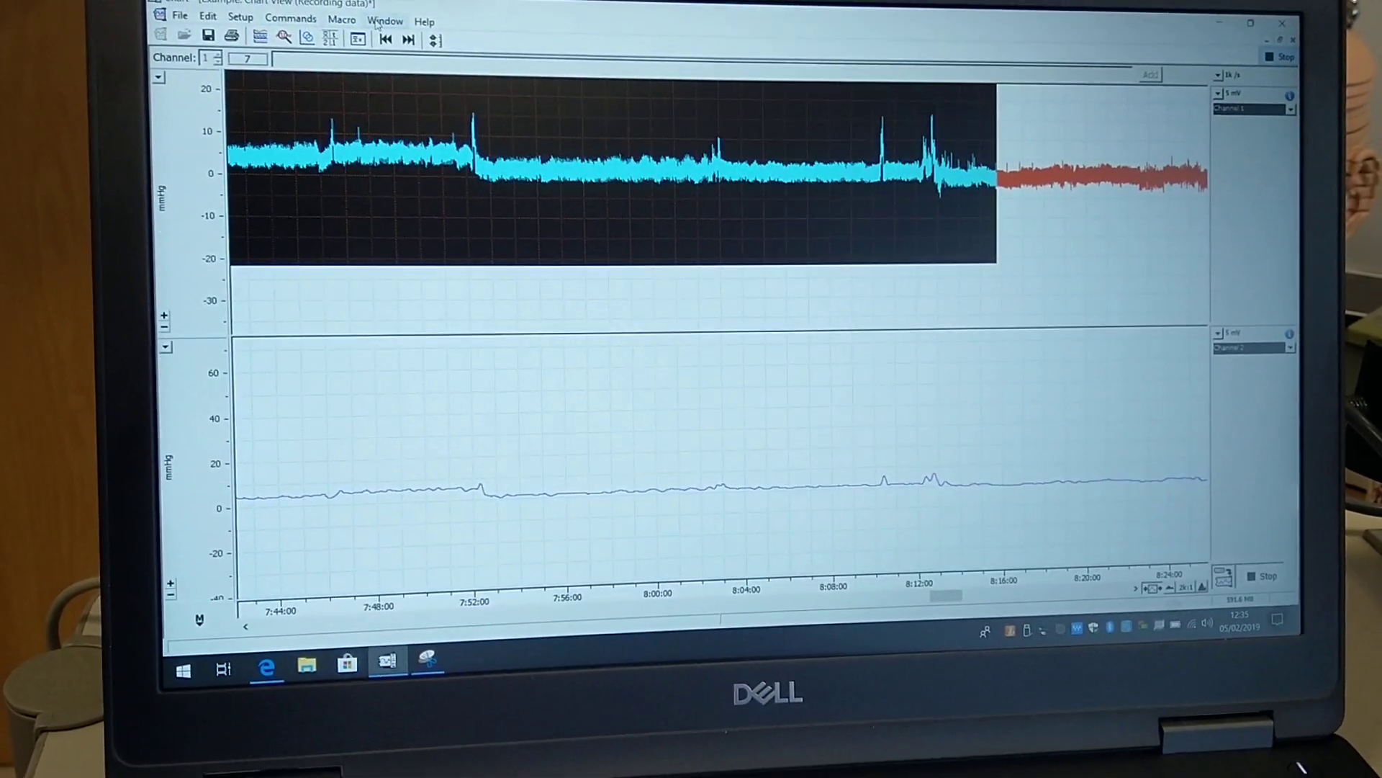
click(385, 20)
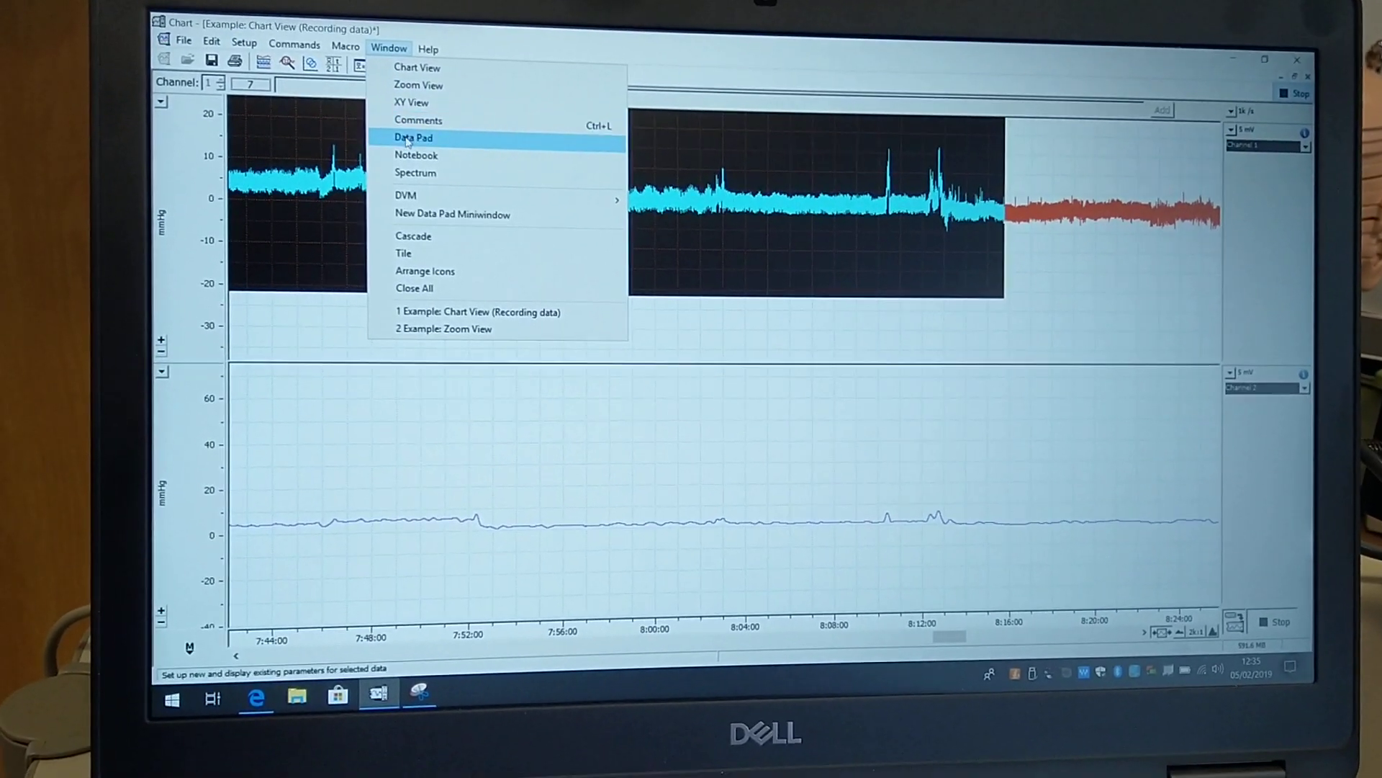
Show the Data Pad with the Channel 1 mean (about 1.46 mmHg) for the marked stretch.
click(412, 136)
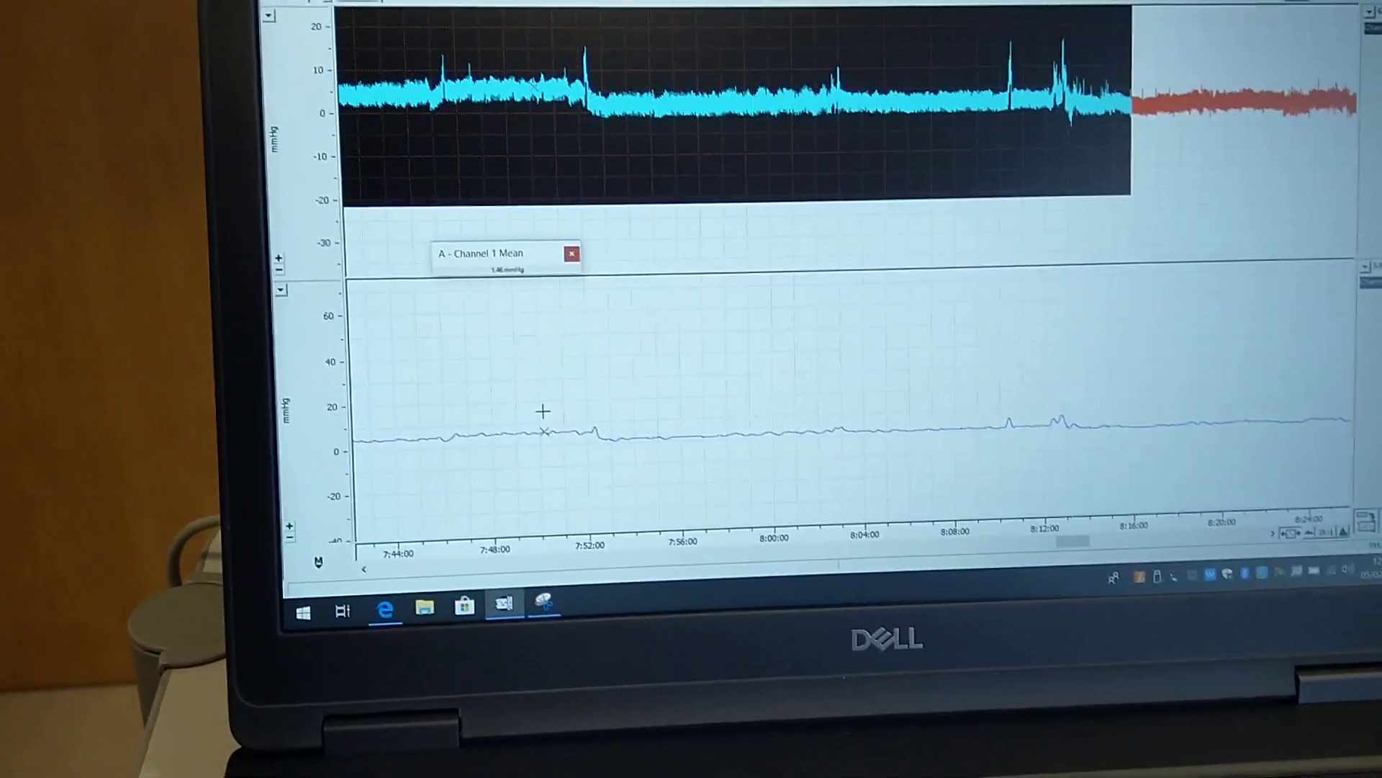
Search 'sni' for Snipping Tool and bring the Data Pad readout forward to capture it.
text(sni)
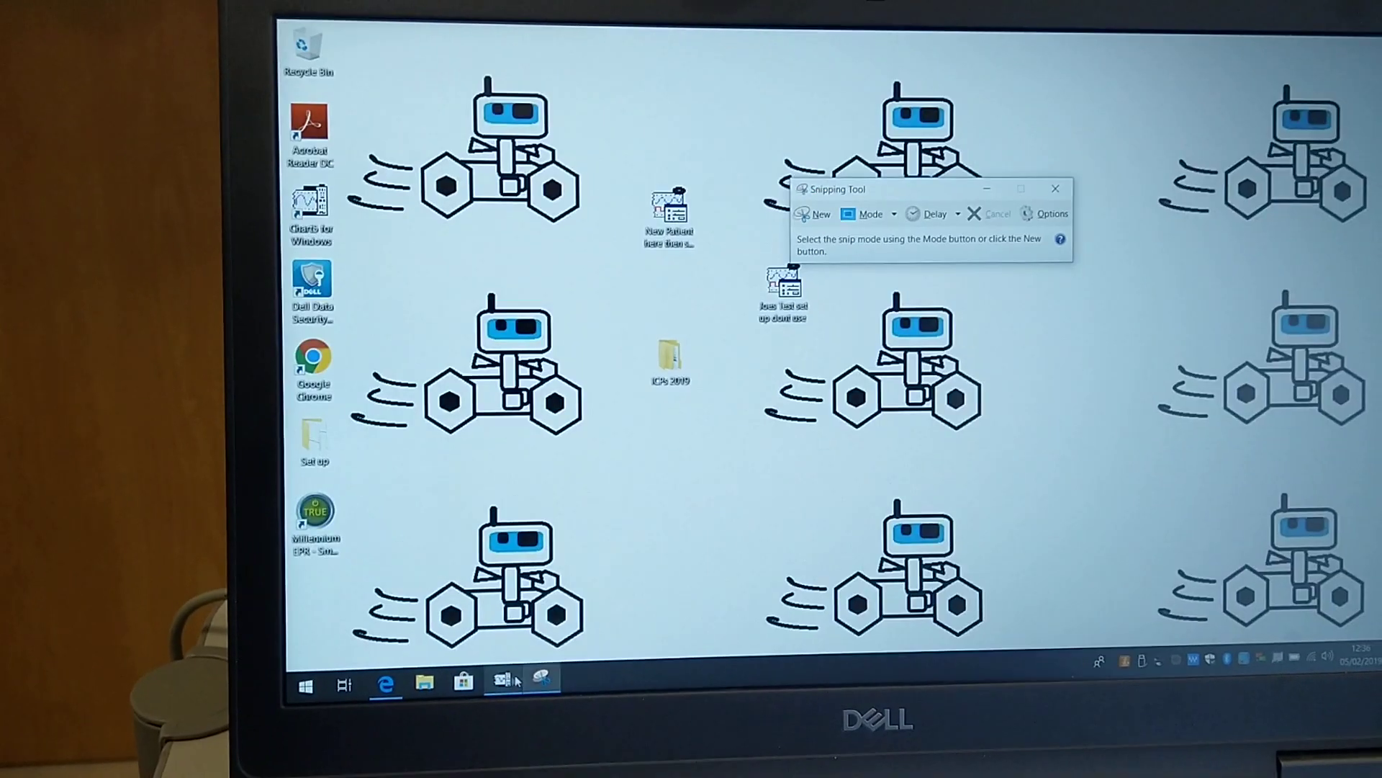
click(502, 680)
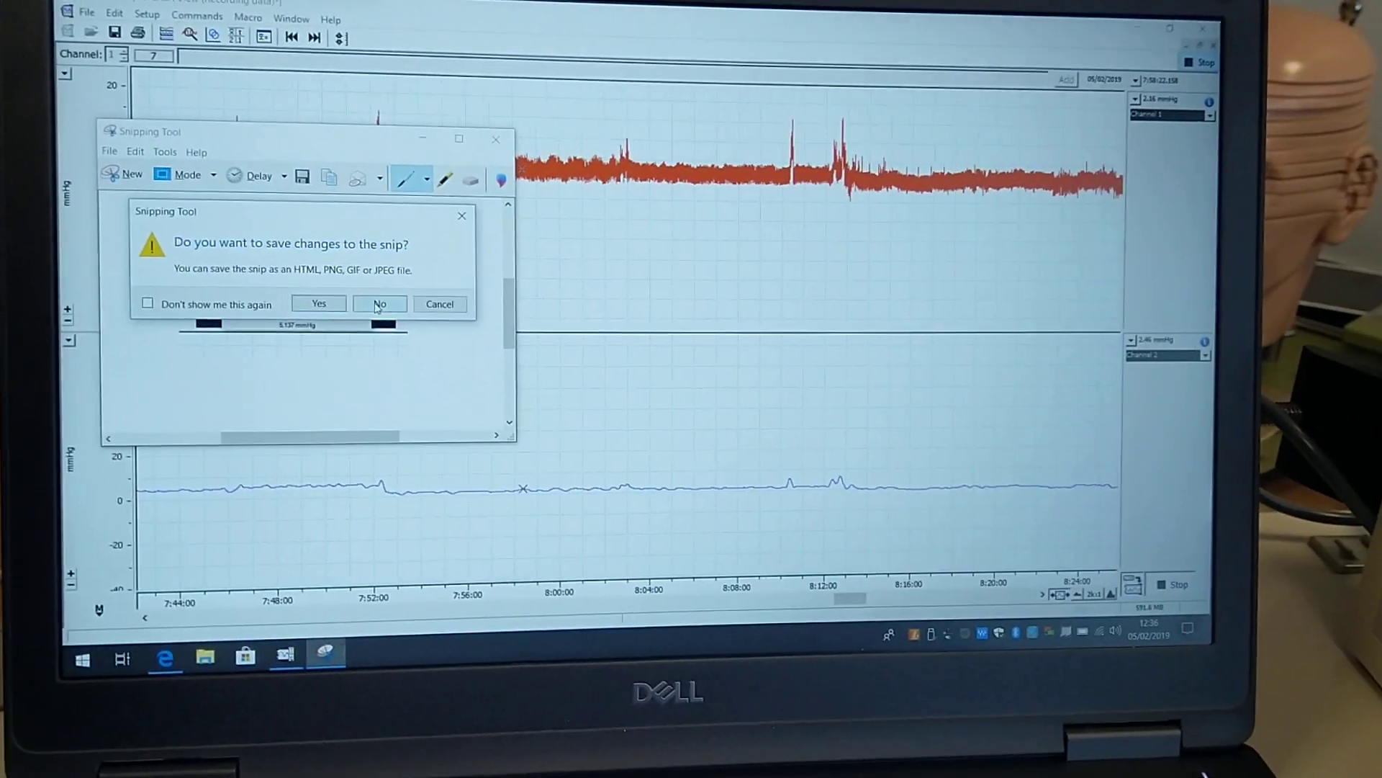
Discard the unsaved snip and start a Window > Spectrum analysis for Channel 1.
click(379, 304)
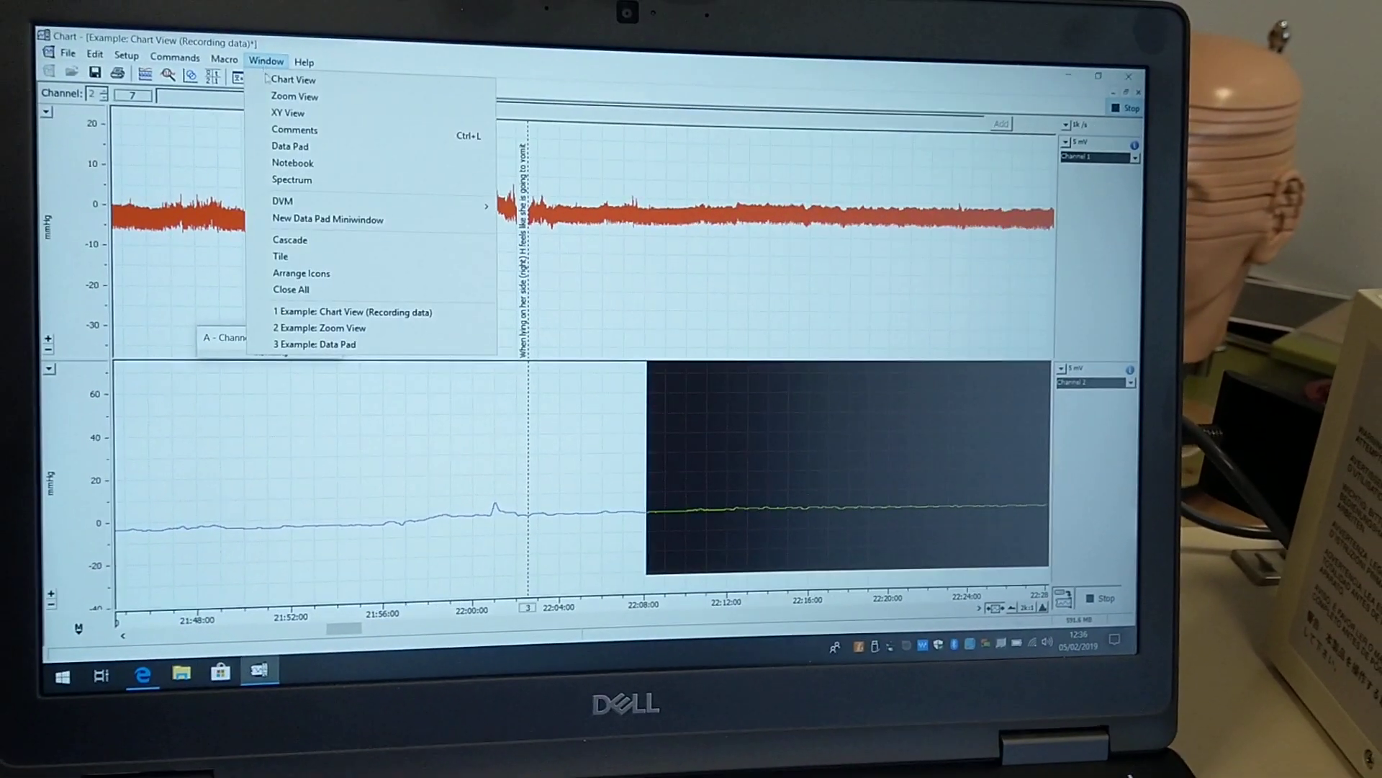
click(293, 178)
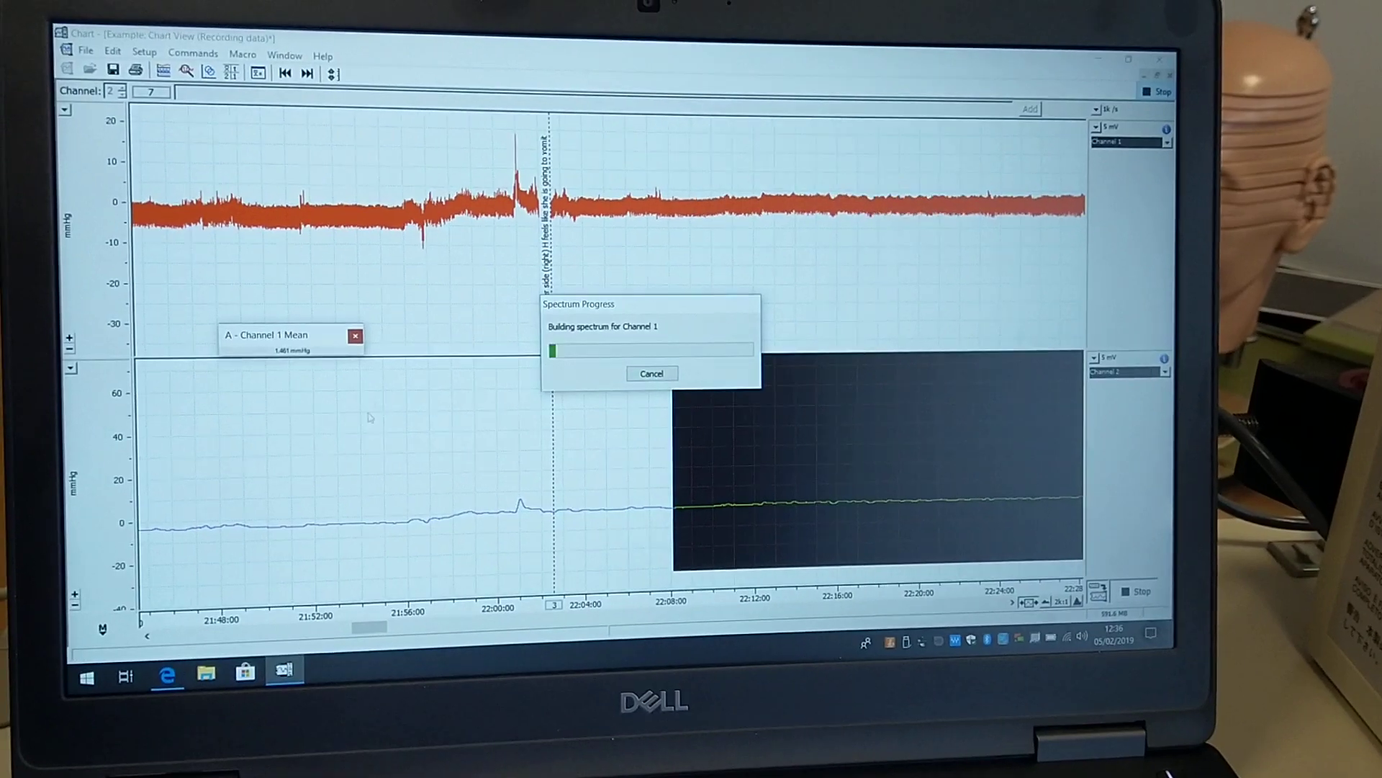